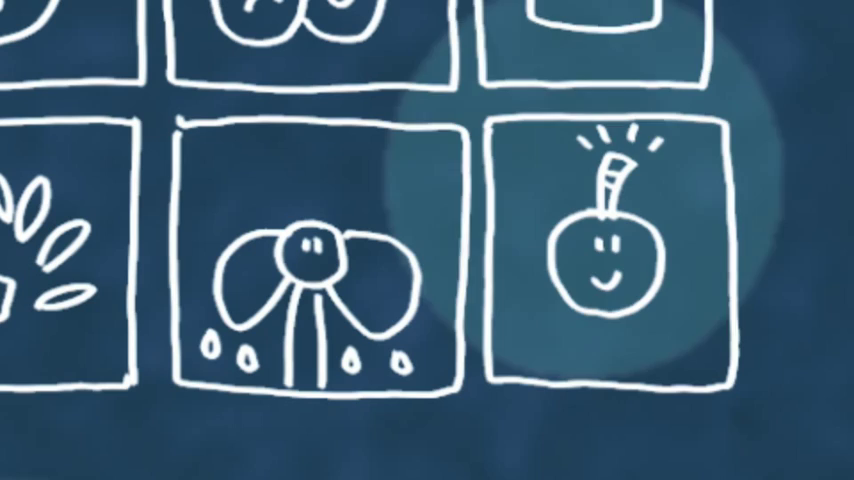
scroll("down", 3)
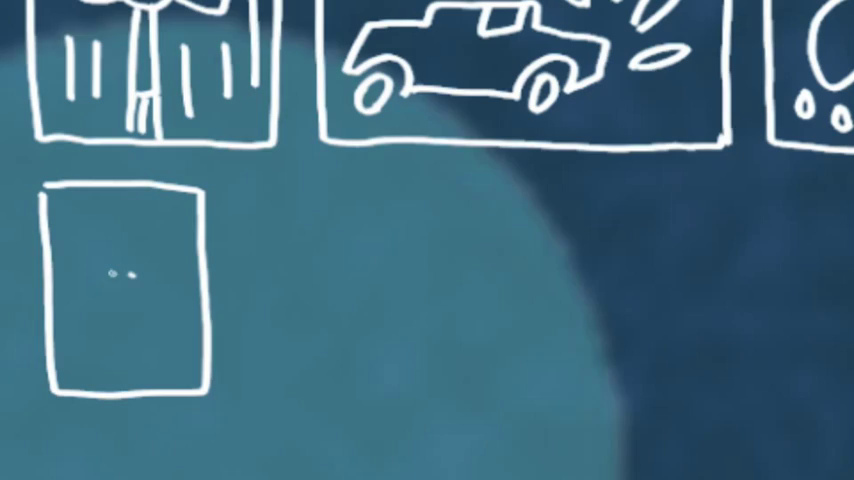